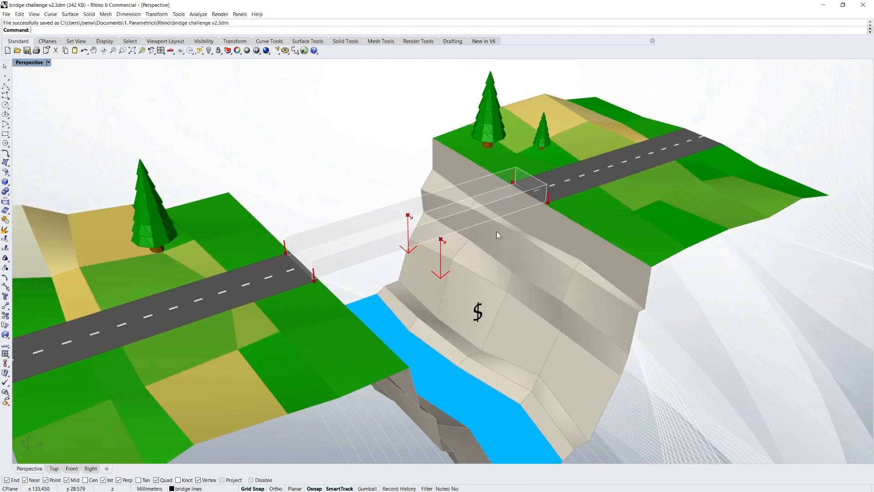
Step: Orbit the view to look down into the gorge between the road ends
left_click_drag(496, 234, 412, 229)
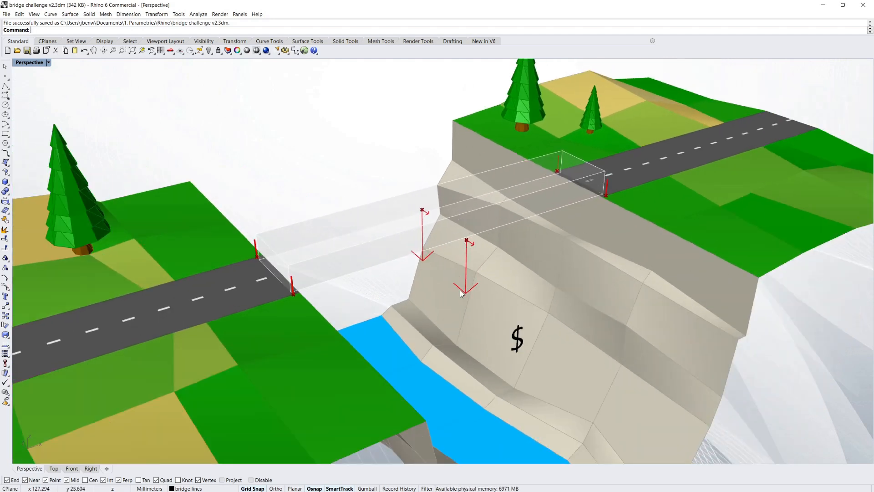
mouse_move(422, 211)
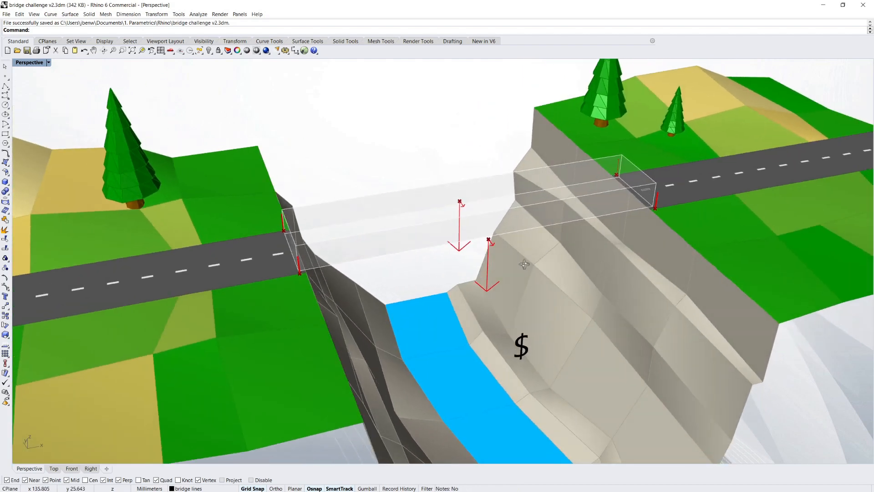
left_click_drag(524, 265, 423, 249)
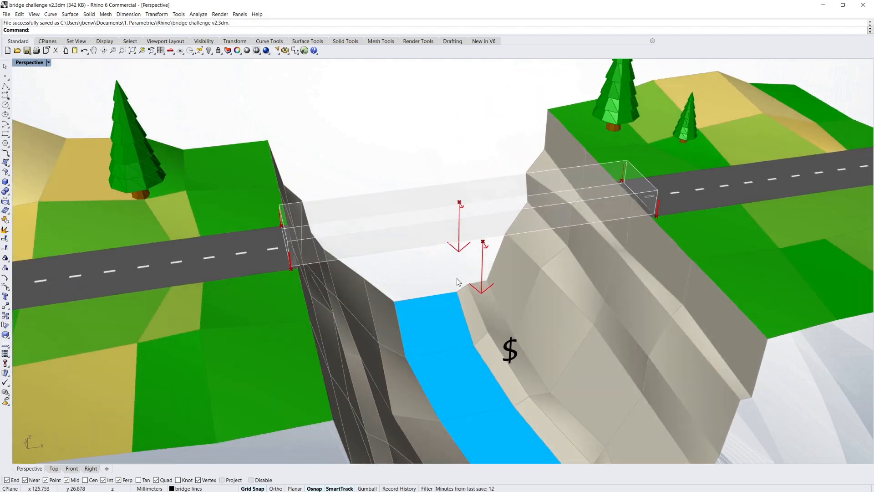
left_click_drag(457, 281, 376, 188)
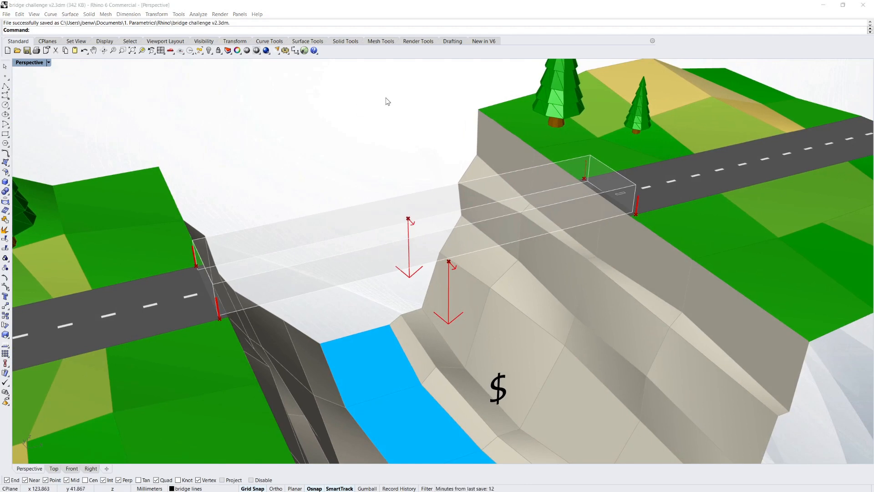
Step: Draw Line members from the left support to the front load point, then start one from the right road corner
type("Line")
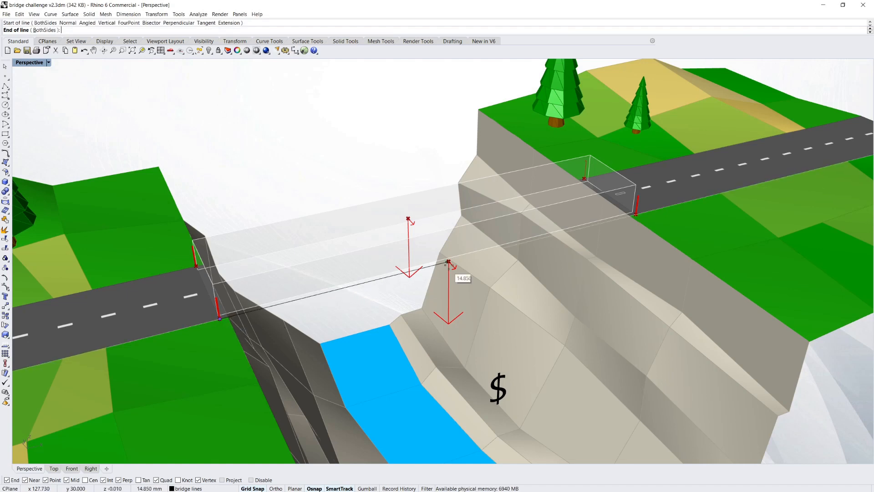
left_click(449, 262)
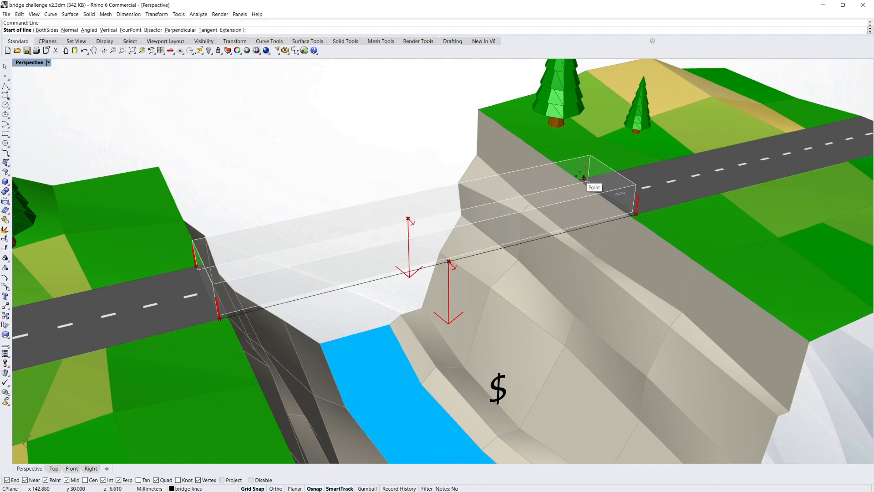
left_click(582, 179)
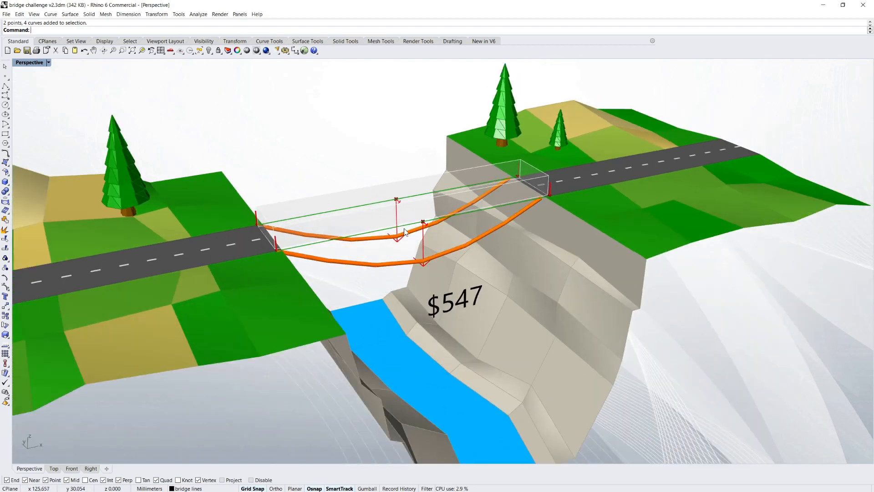
mouse_move(527, 210)
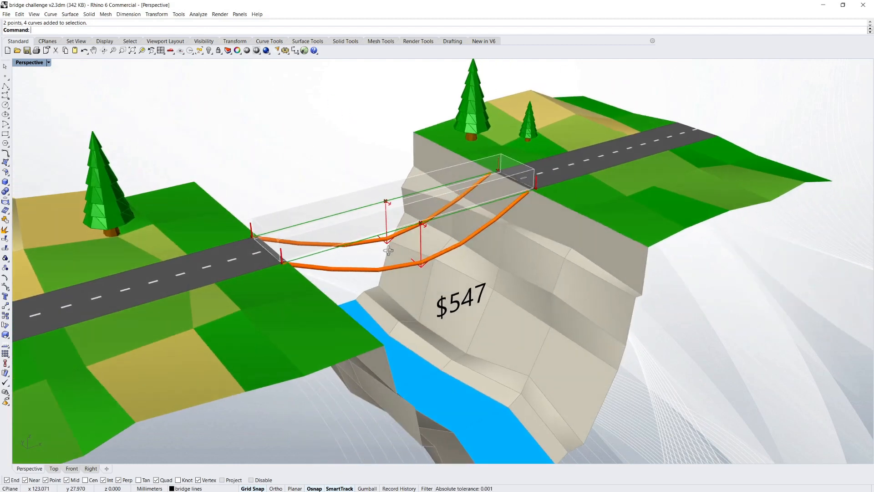
mouse_move(451, 273)
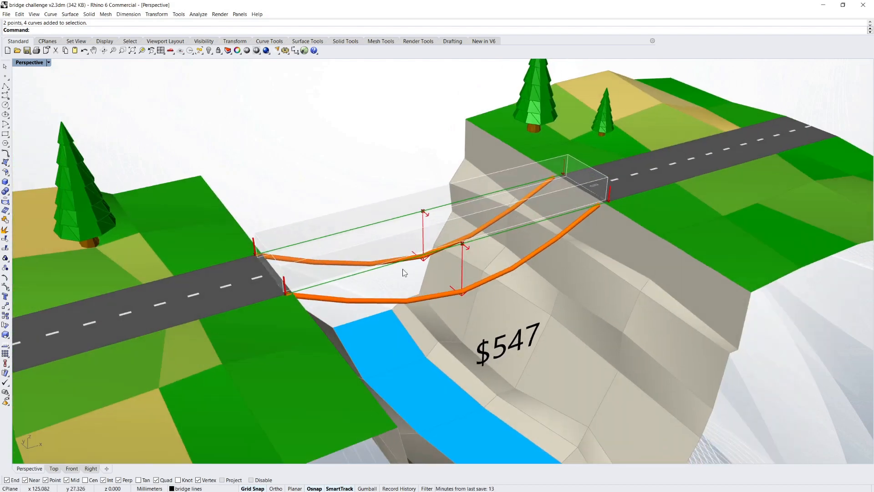
mouse_move(315, 294)
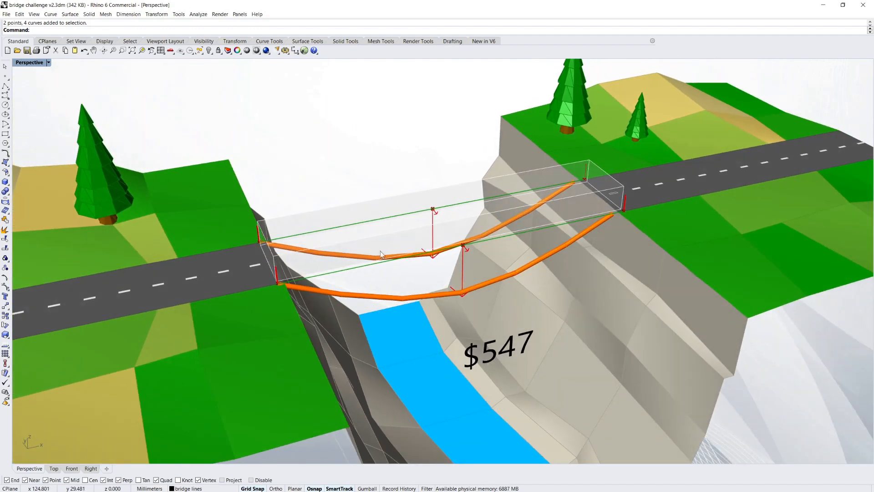
mouse_move(389, 303)
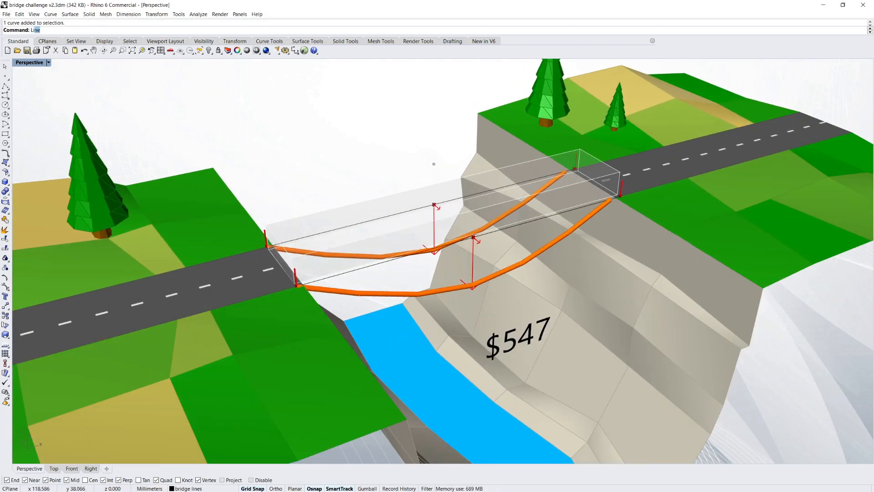
mouse_move(433, 205)
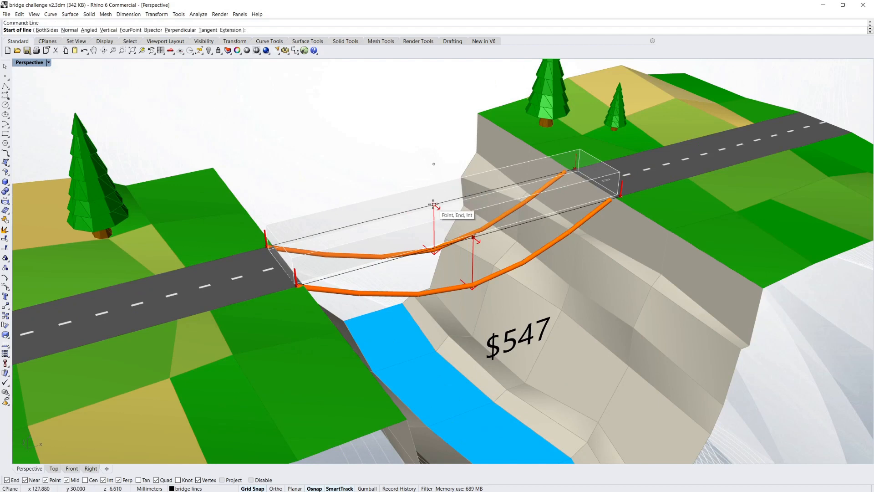
Step: Draw a vertical post above the load point, join its peak to the far road end, and select the peaked lines to copy
left_click(433, 203)
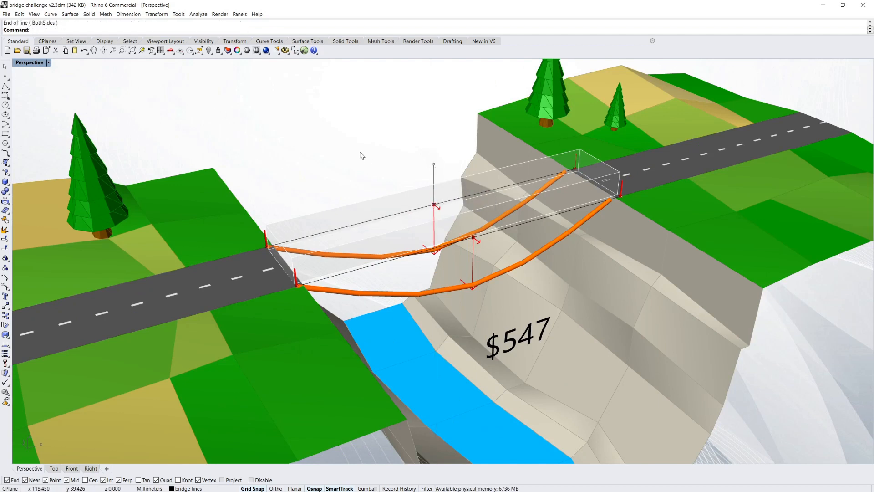
left_click(289, 236)
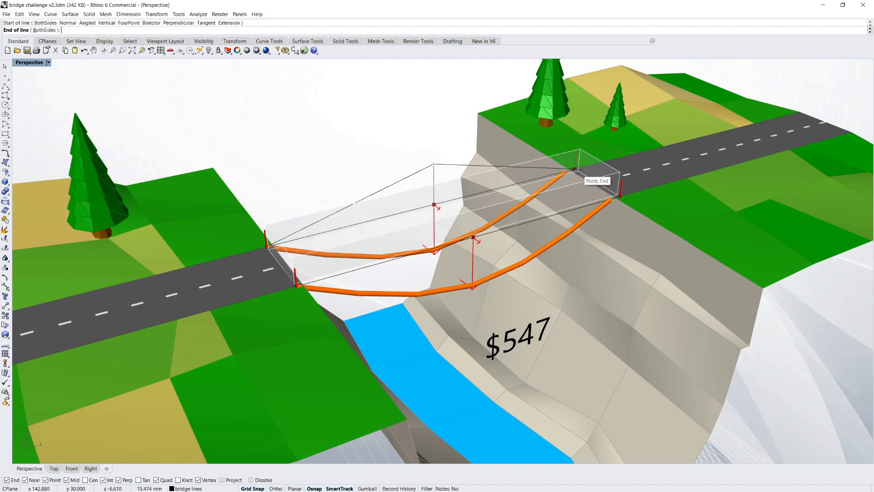
left_click(573, 170)
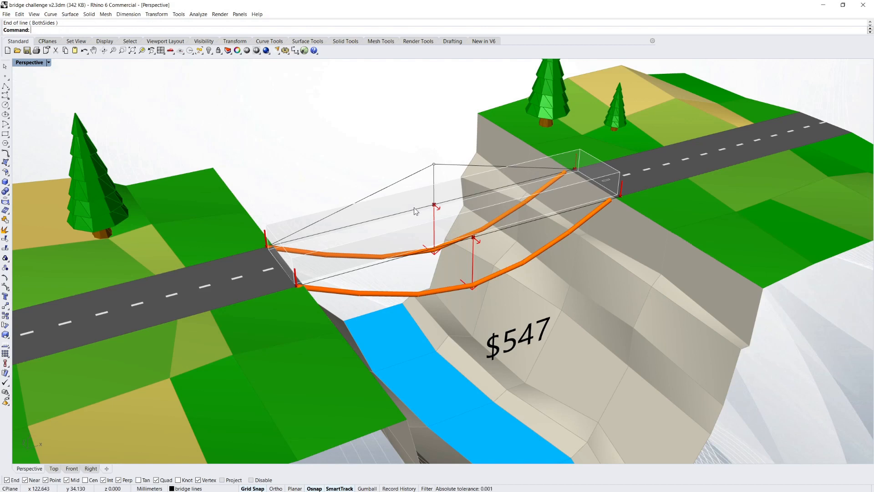
mouse_move(468, 202)
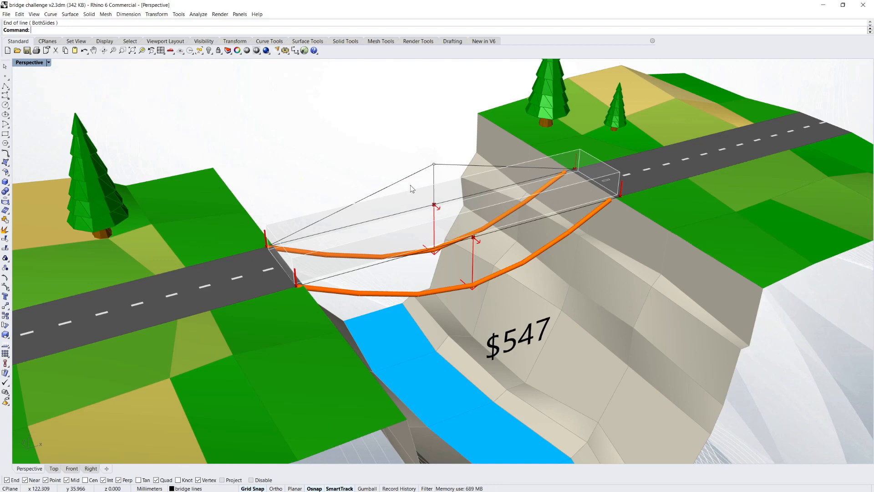
mouse_move(387, 173)
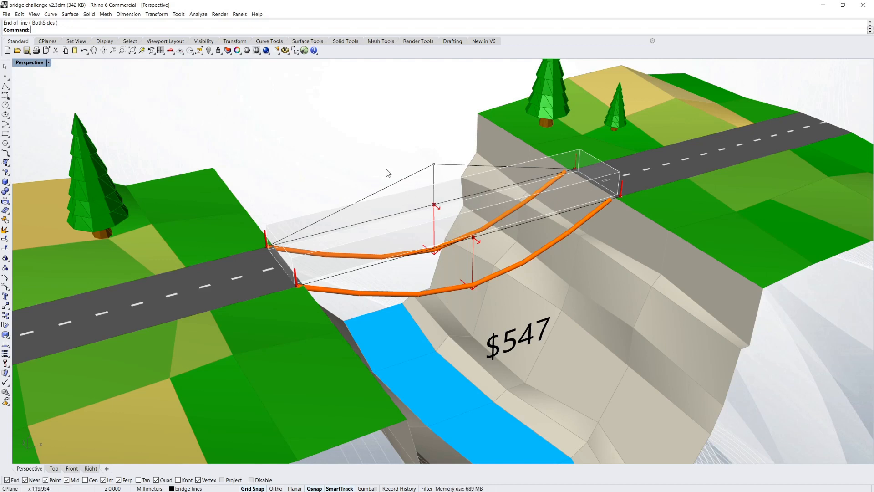
left_click_drag(388, 172, 431, 166)
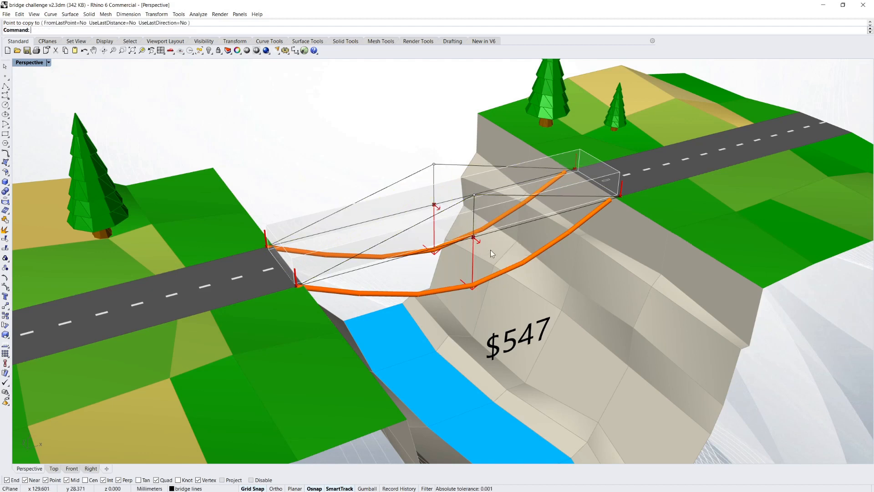
mouse_move(492, 254)
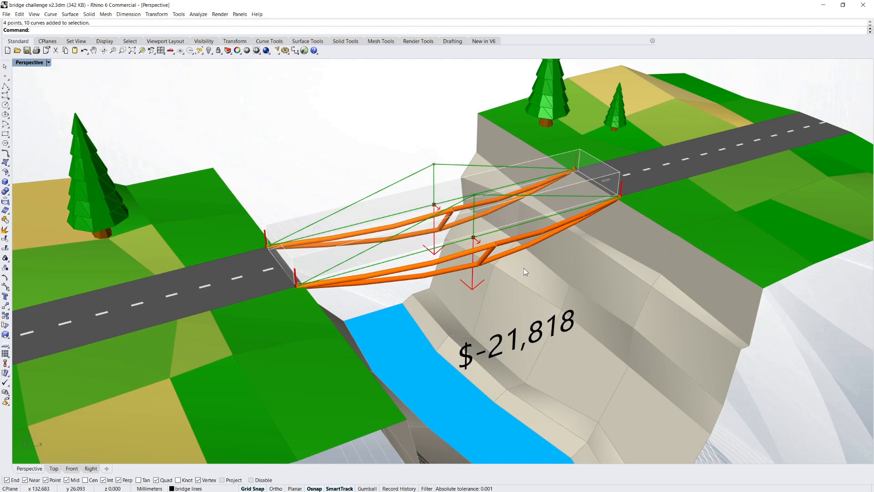
Step: Orbit the viewport to review the peaked truss scoring $-21,818
left_click_drag(524, 271, 518, 286)
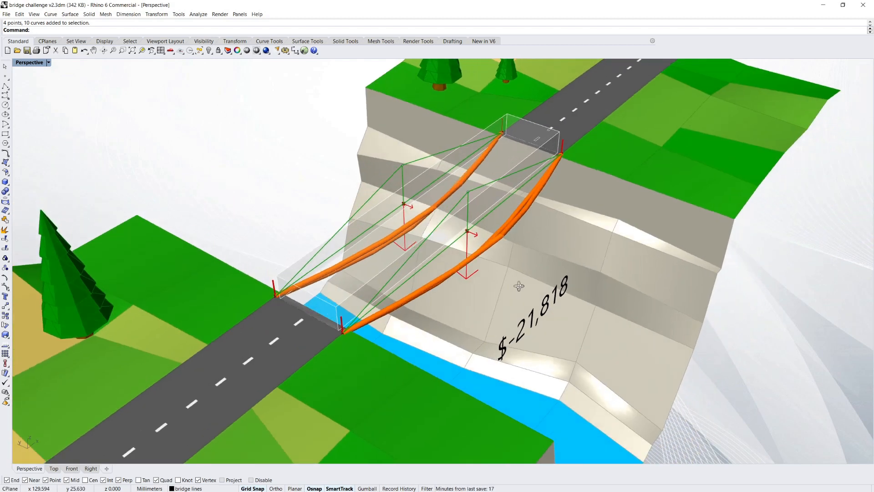
left_click_drag(518, 286, 510, 281)
type("Line")
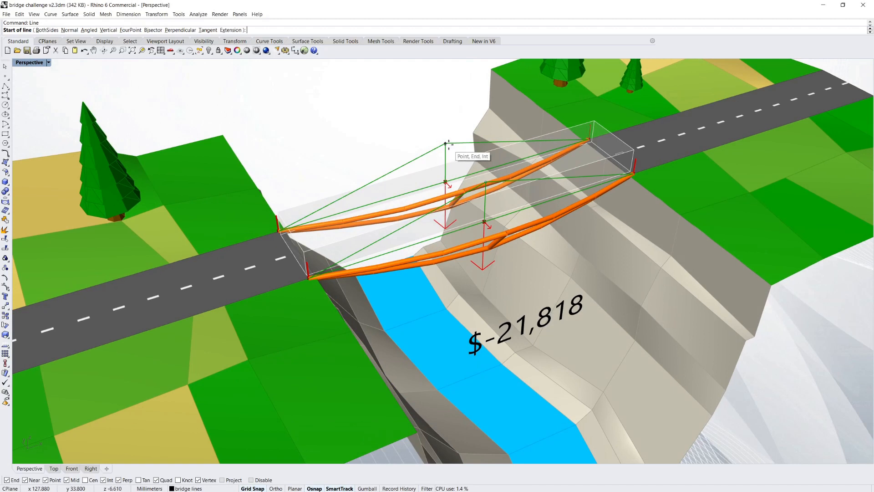
Step: Start a cross-brace line from the rear peak and orbit to review the $31,834 truss
left_click(446, 145)
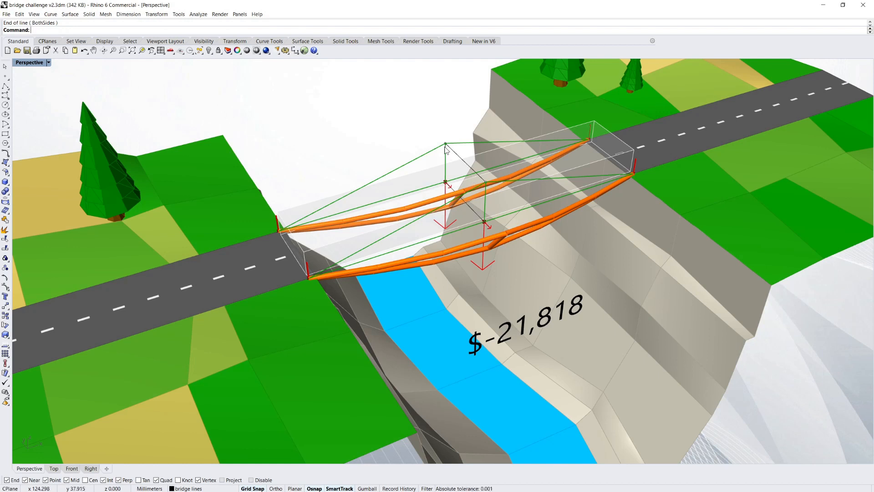
mouse_move(430, 148)
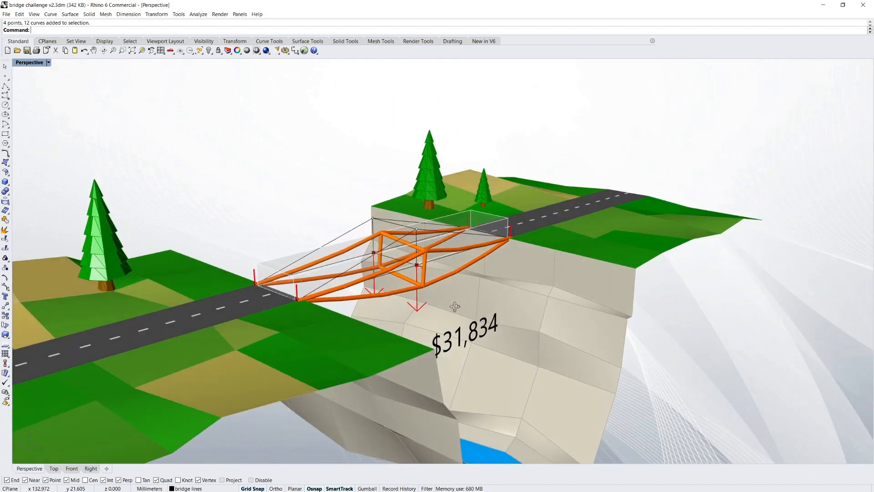
left_click_drag(454, 305, 432, 360)
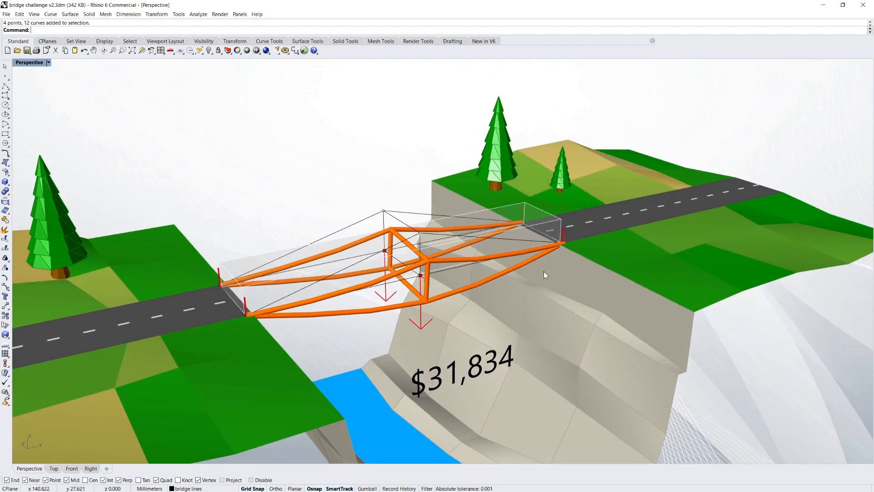
left_click_drag(546, 274, 527, 302)
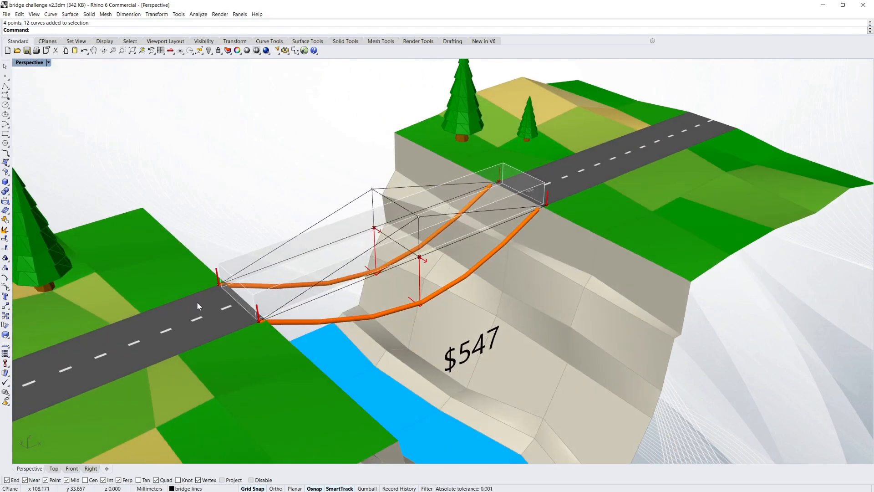
mouse_move(497, 218)
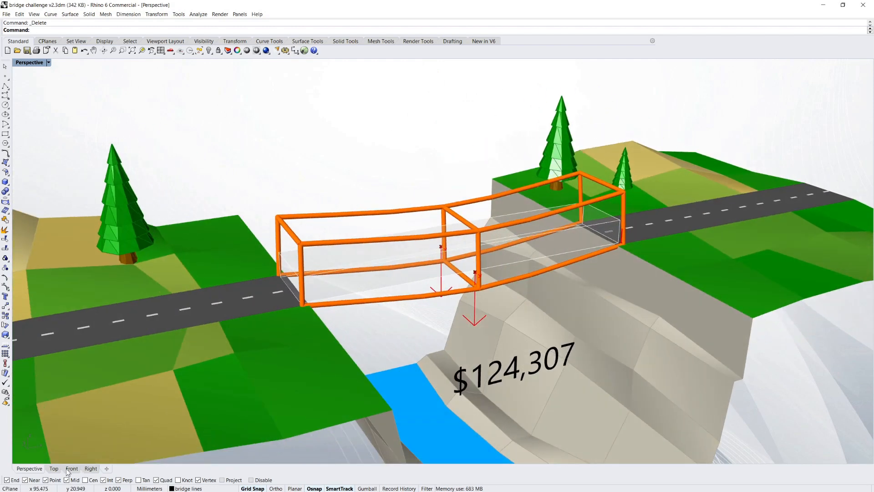
left_click(71, 468)
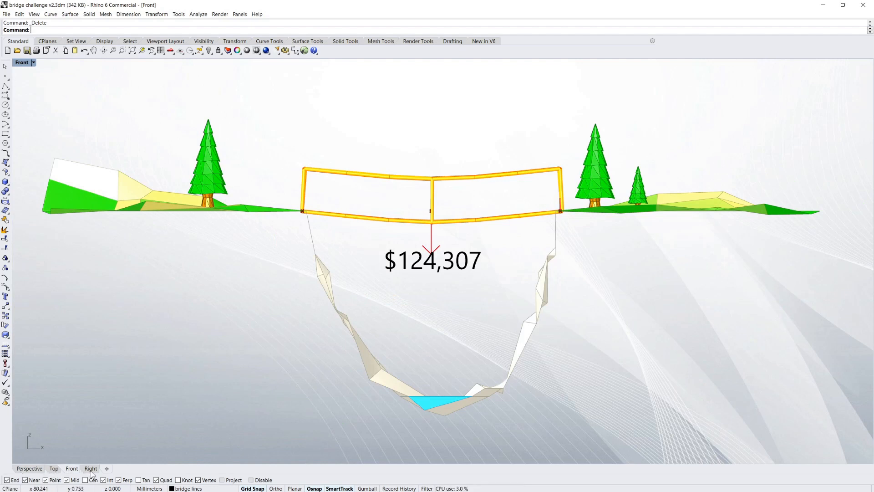
left_click(90, 468)
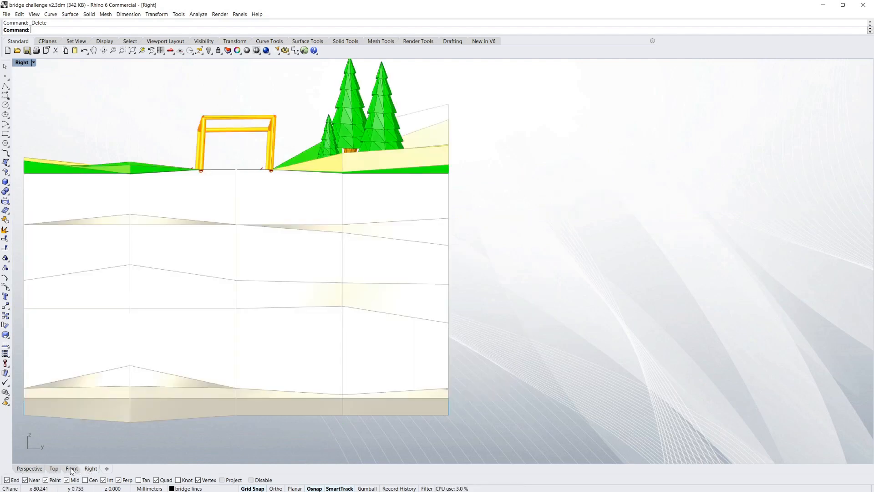
left_click(53, 468)
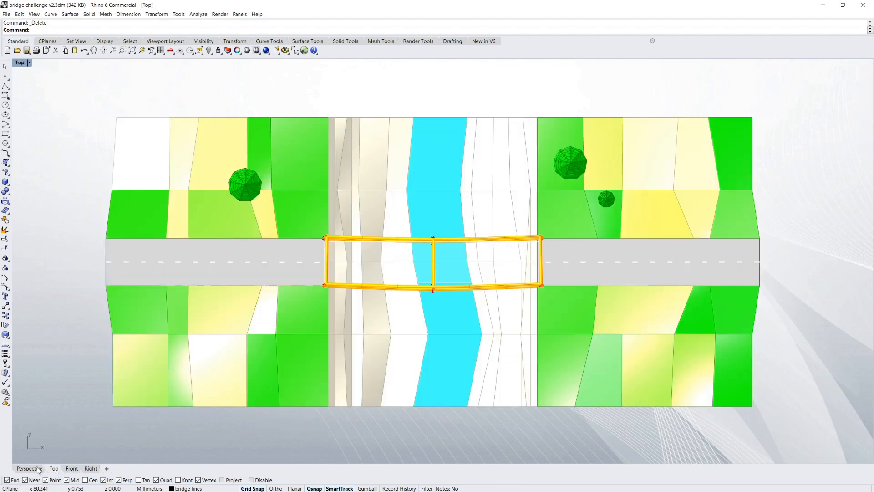
left_click(28, 468)
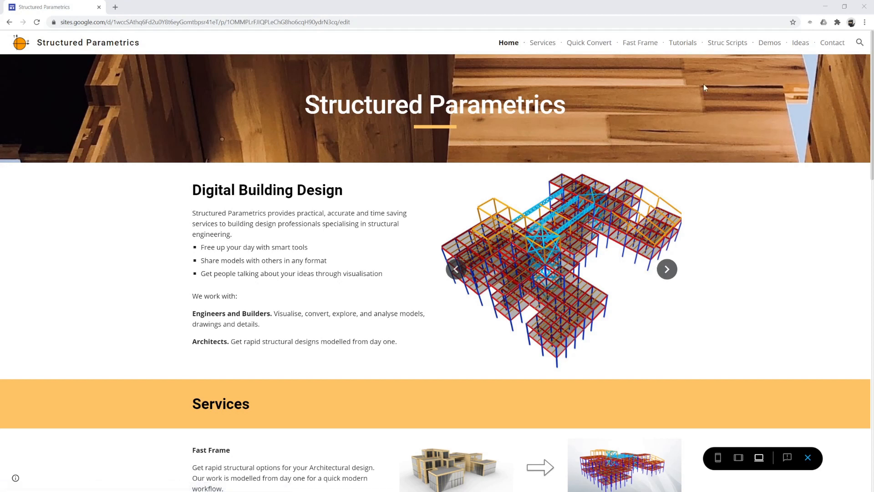
Step: Go to the Tutorials page and scroll down to the Bridge Challenge download section
left_click(681, 43)
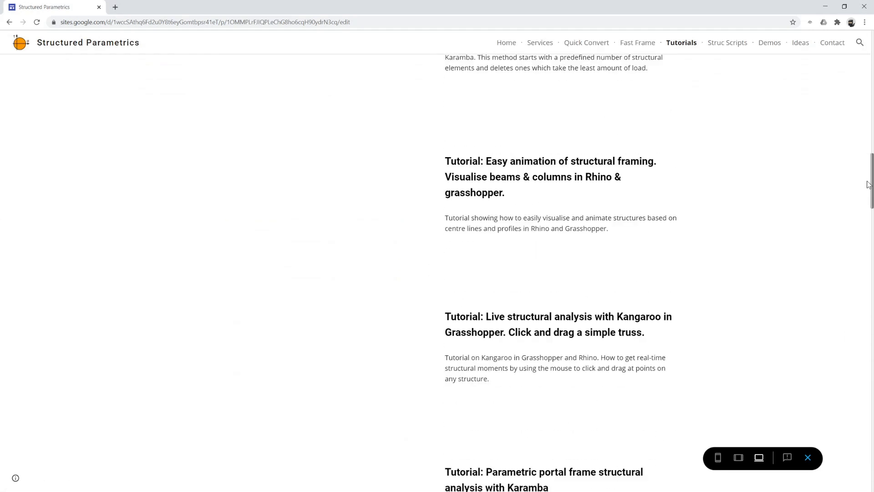
scroll("down", 3)
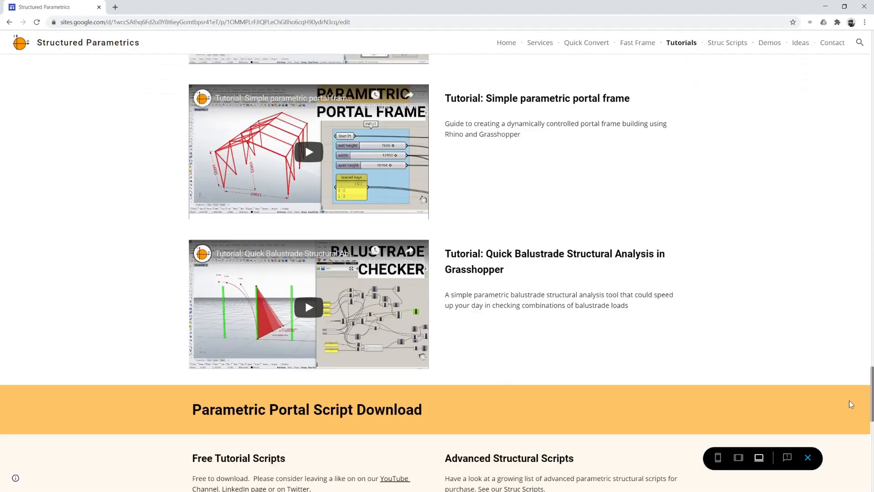
scroll("down", 3)
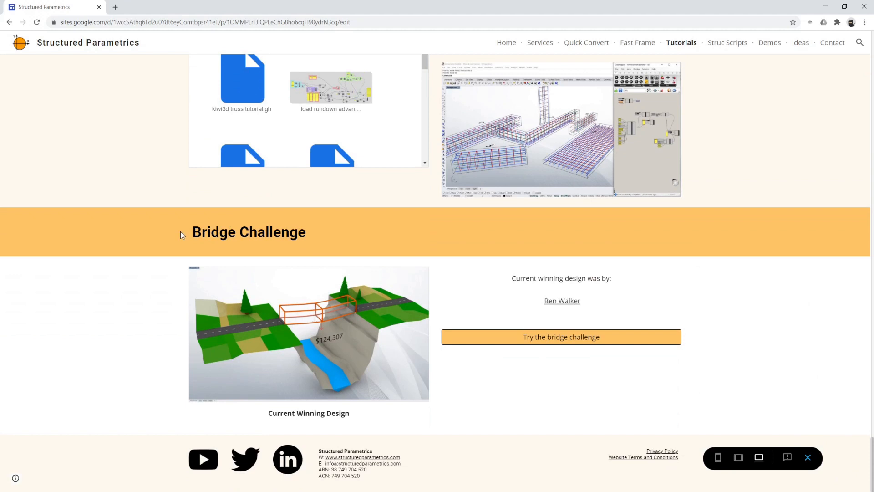
mouse_move(332, 328)
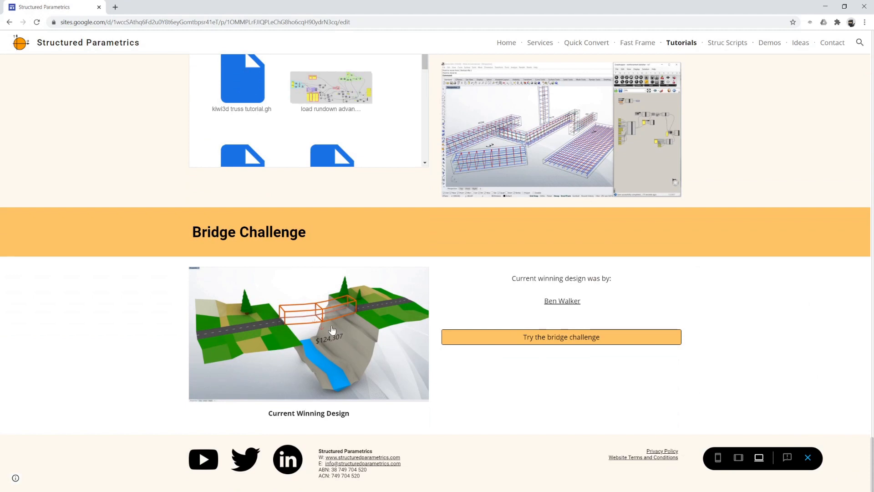
mouse_move(561, 300)
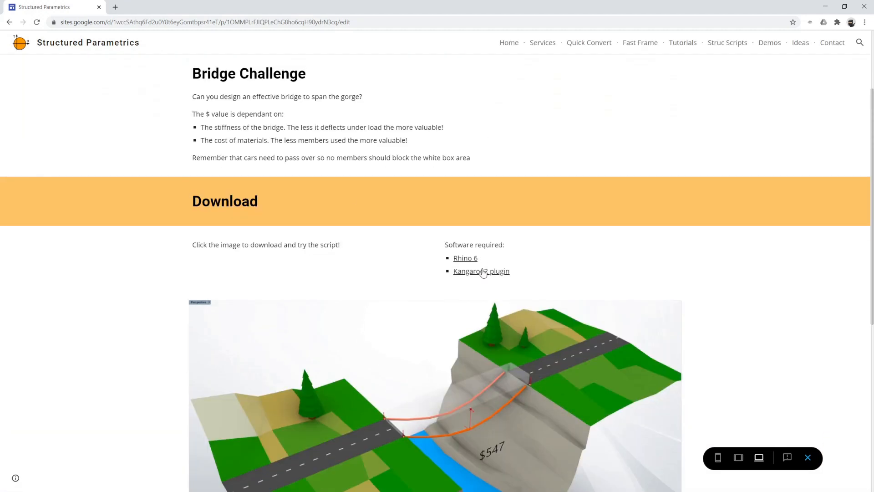
mouse_move(309, 166)
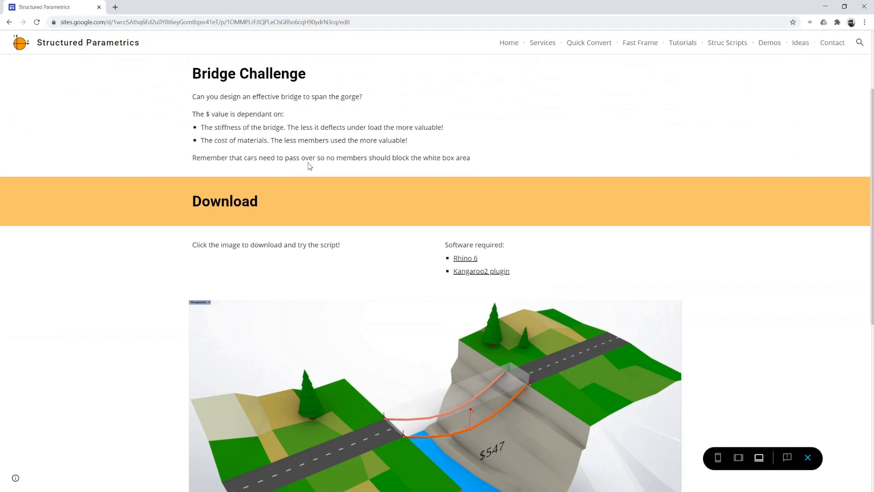
scroll("down", 3)
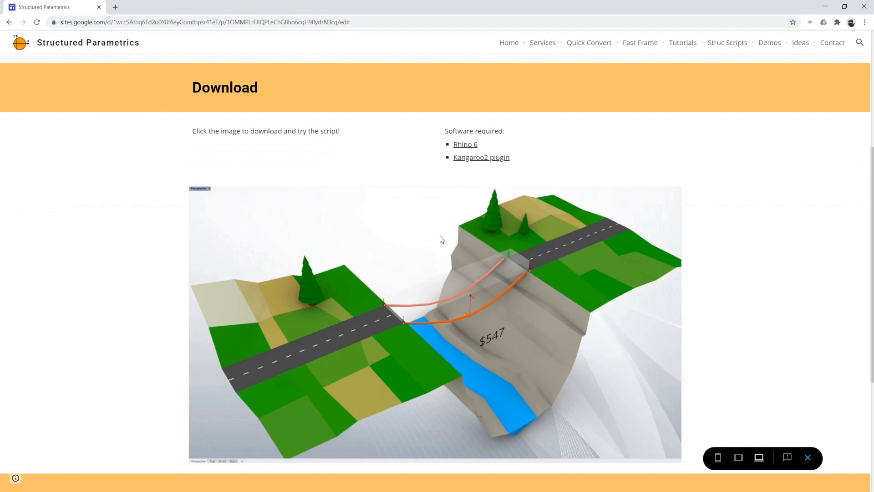
mouse_move(328, 255)
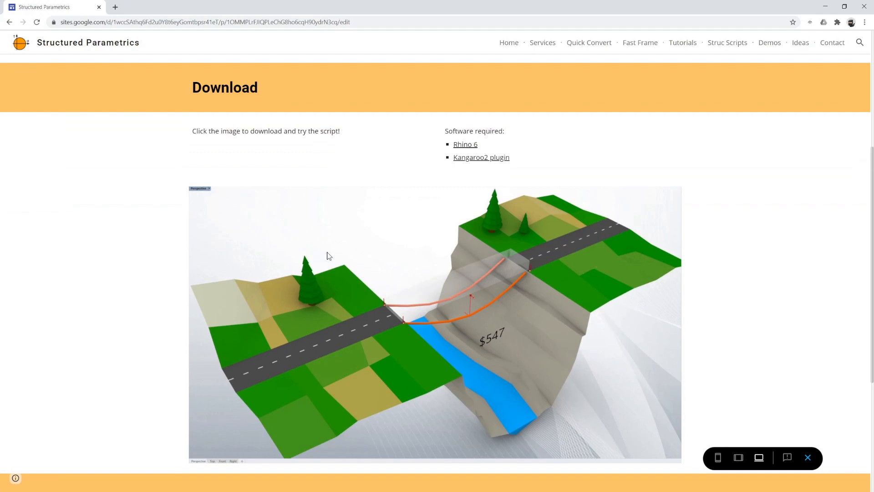
scroll("down", 3)
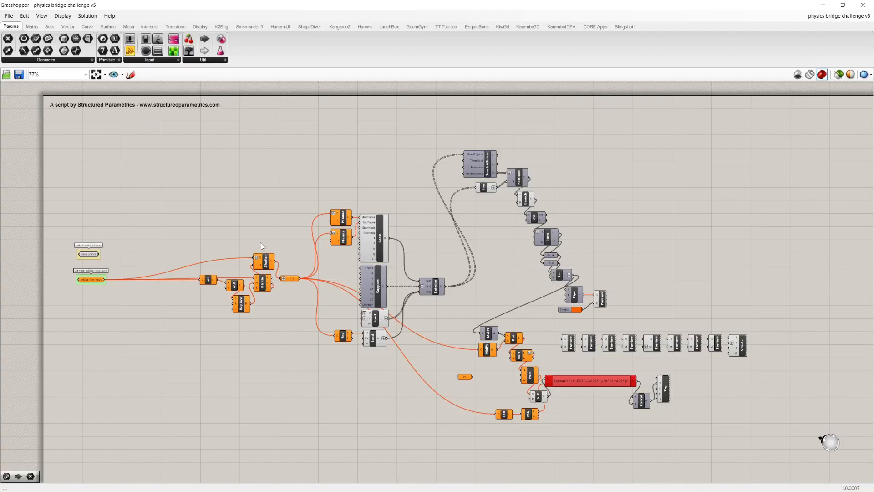
Step: Zoom the physics bridge challenge v5 canvas to the base points and bridge line inputs
scroll("down", 3)
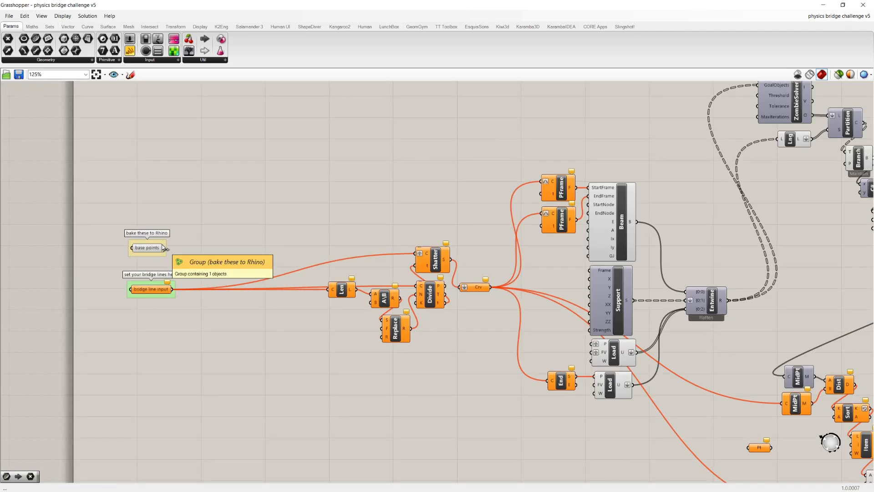
scroll("down", 3)
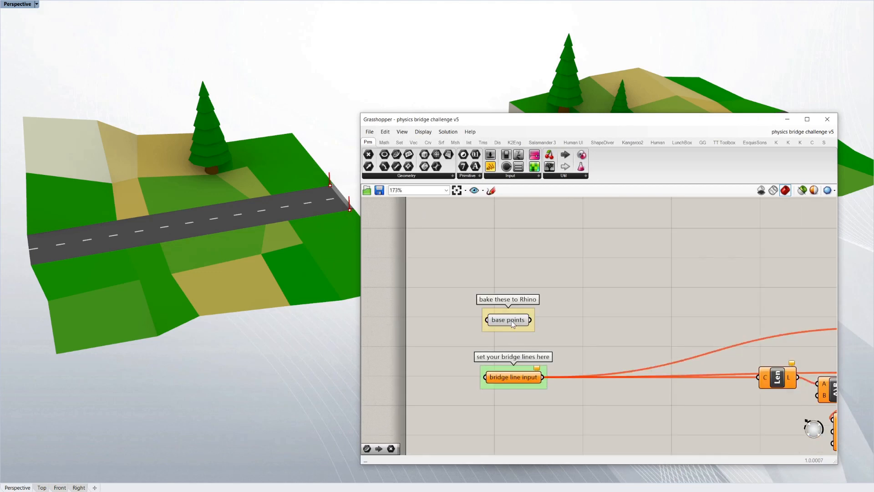
mouse_move(510, 319)
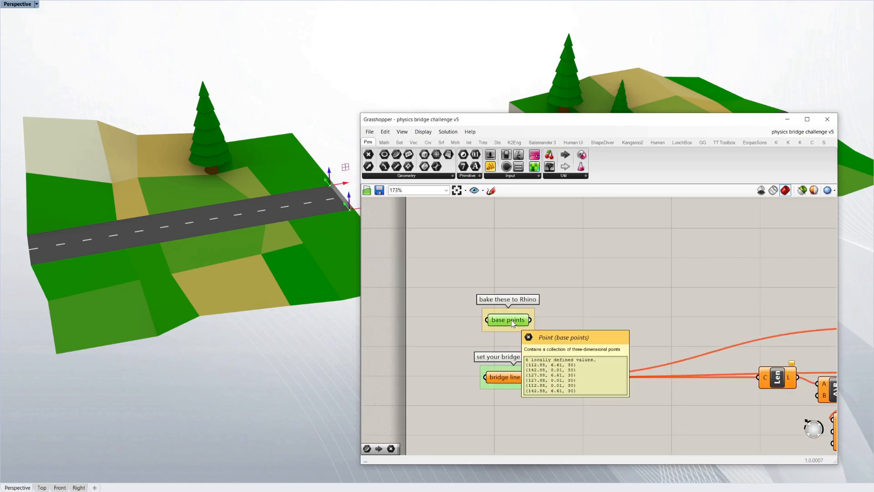
Step: Check the base points' Bake options and cancel, then bring up the bridge line input's options for Set Multiple Curves
right_click(507, 319)
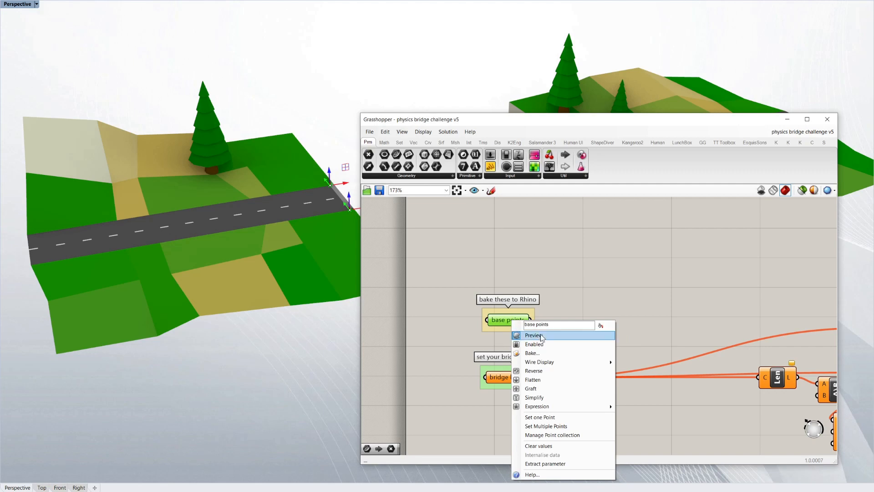
mouse_move(551, 435)
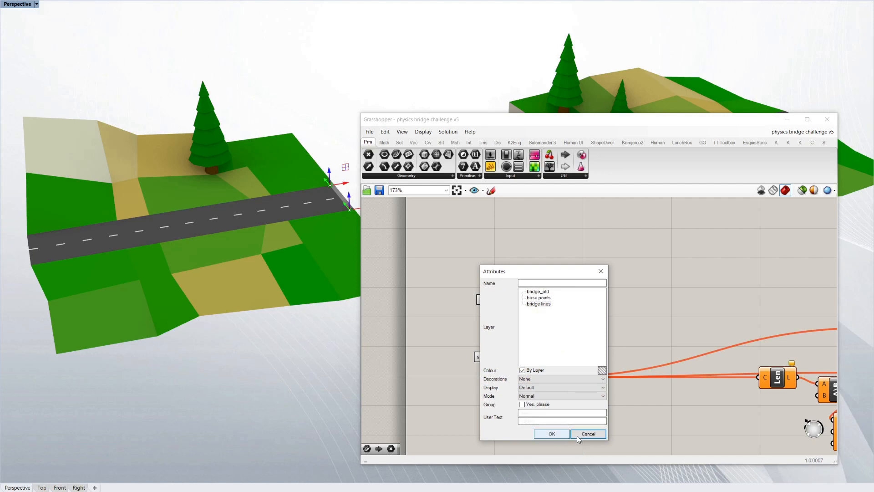
left_click(587, 433)
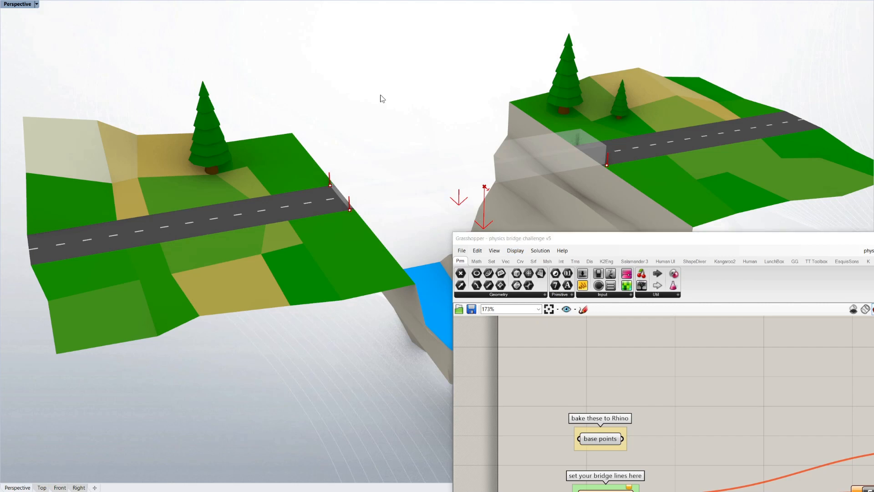
mouse_move(595, 380)
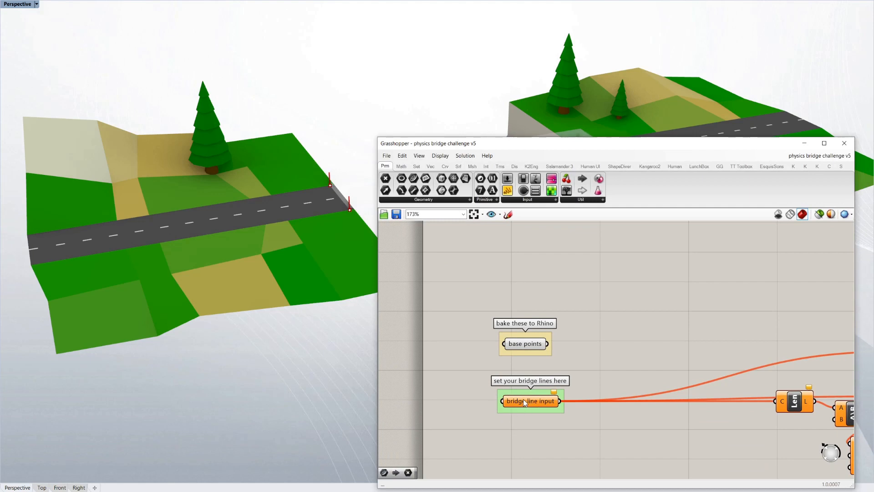
right_click(530, 401)
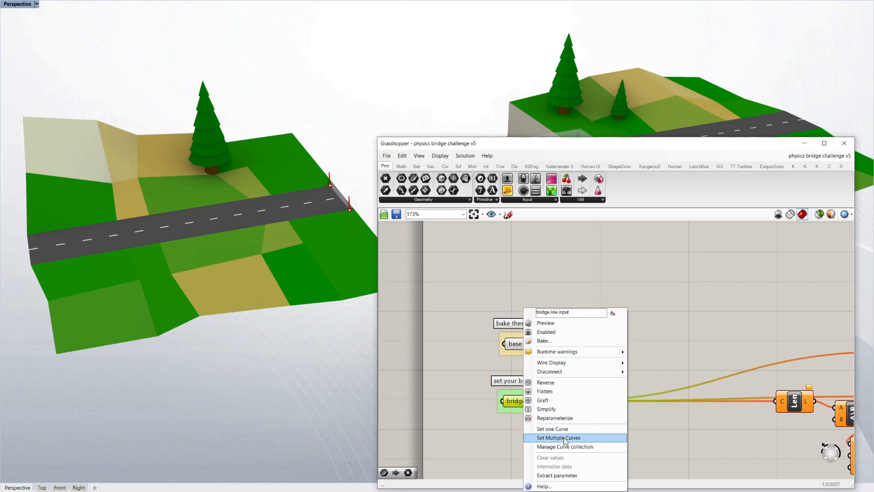